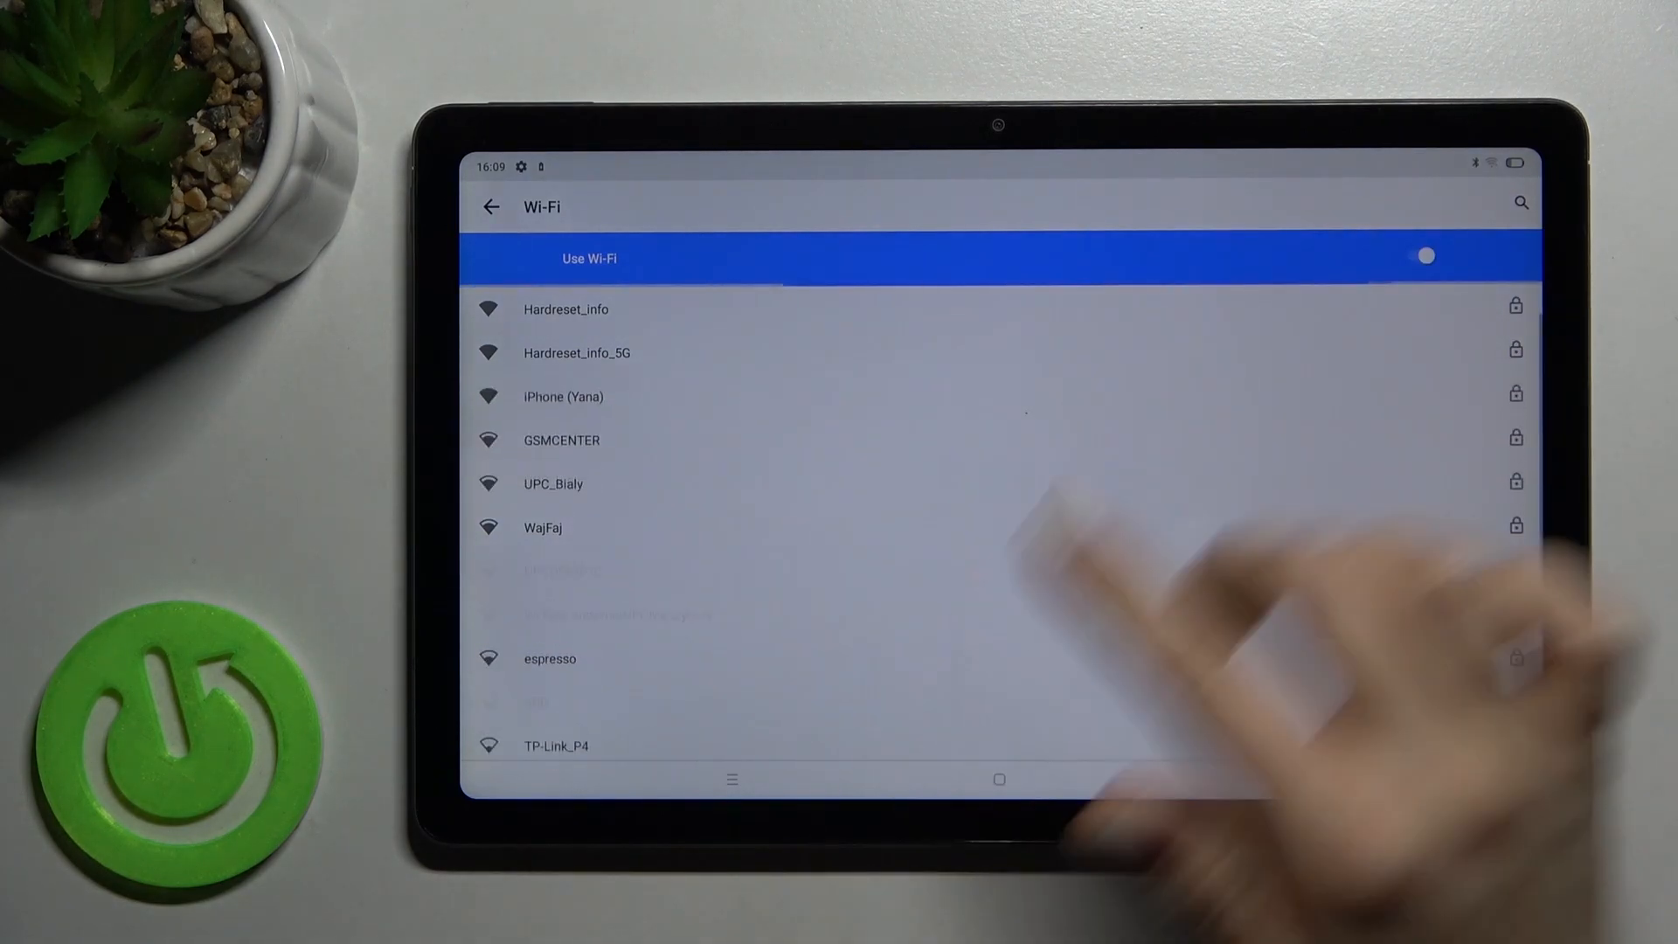
Step: Leave the Wi-Fi list and return to the tablet's home screen
{"action": "scroll", "scroll_direction": "down", "scroll_amount": 3}
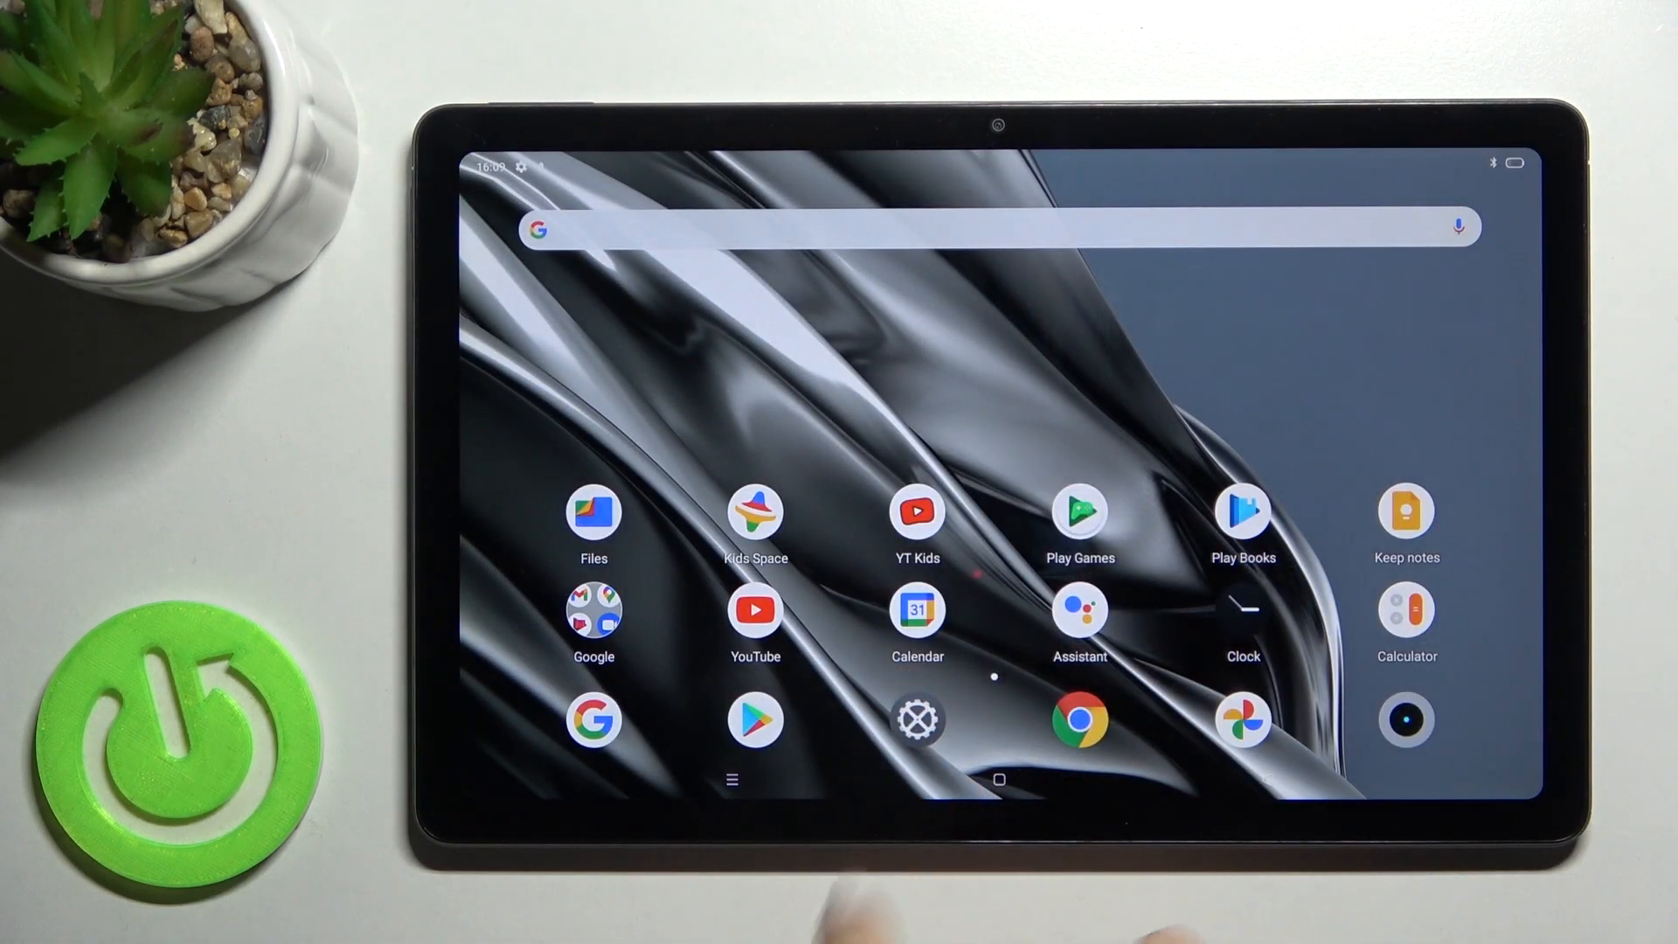
Step: From Settings > Network and Internet, switch Wi-Fi on and show nearby networks including iPhone (Yana)
{"action": "left_click", "coordinate": [916, 718]}
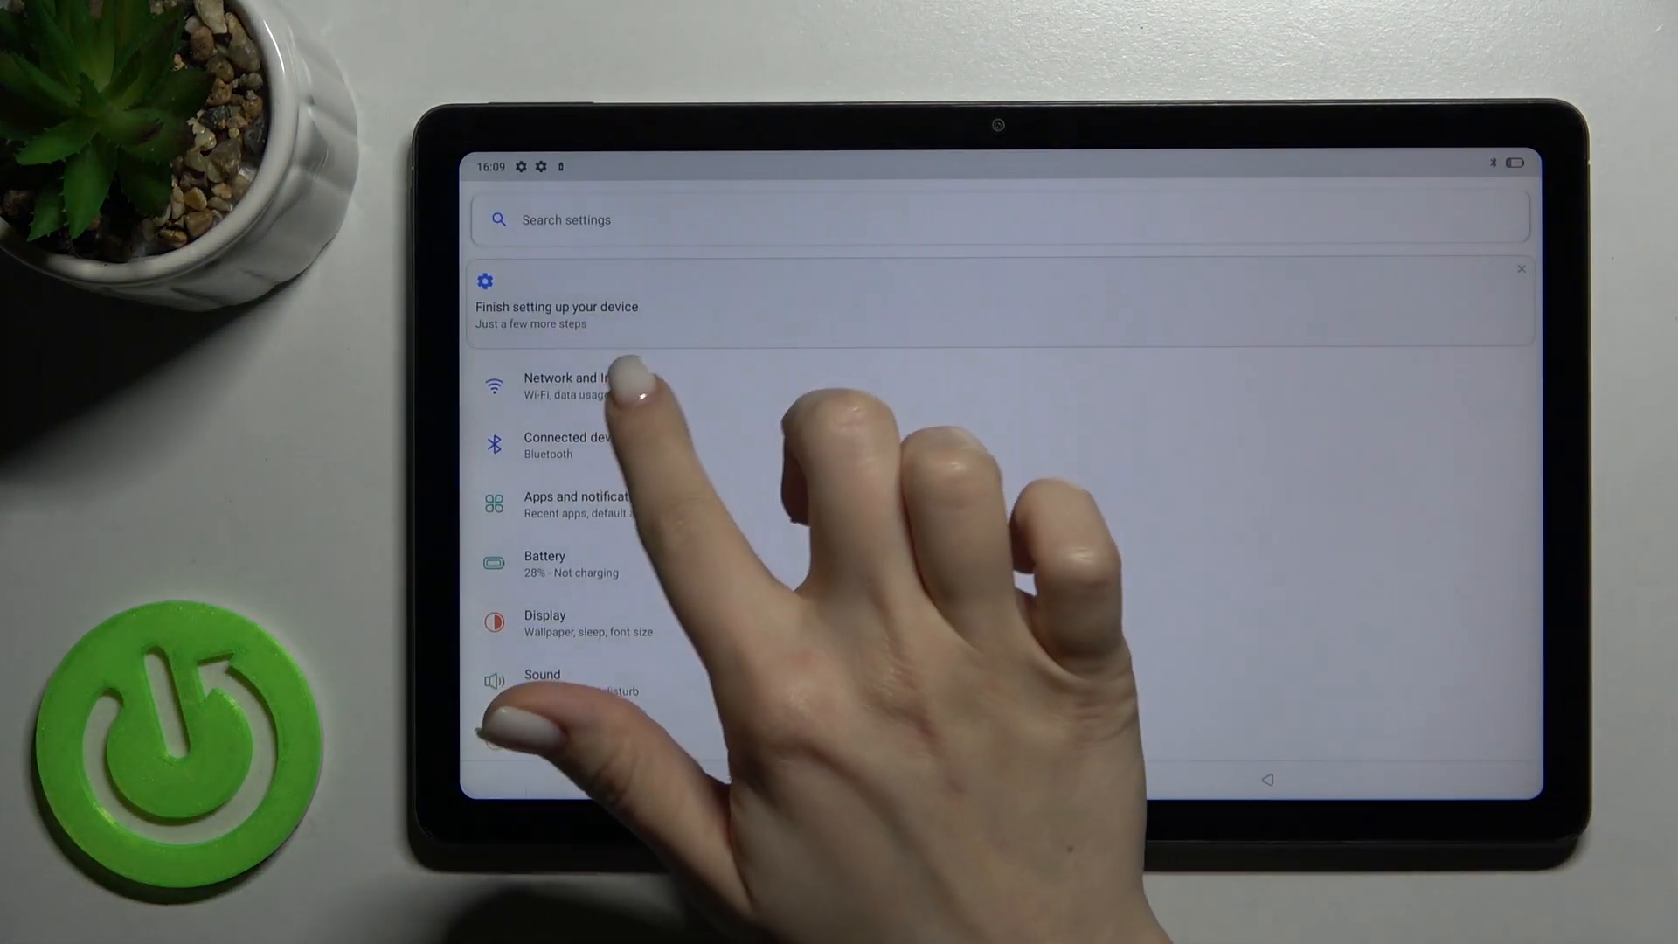
{"action": "left_click", "coordinate": [566, 385]}
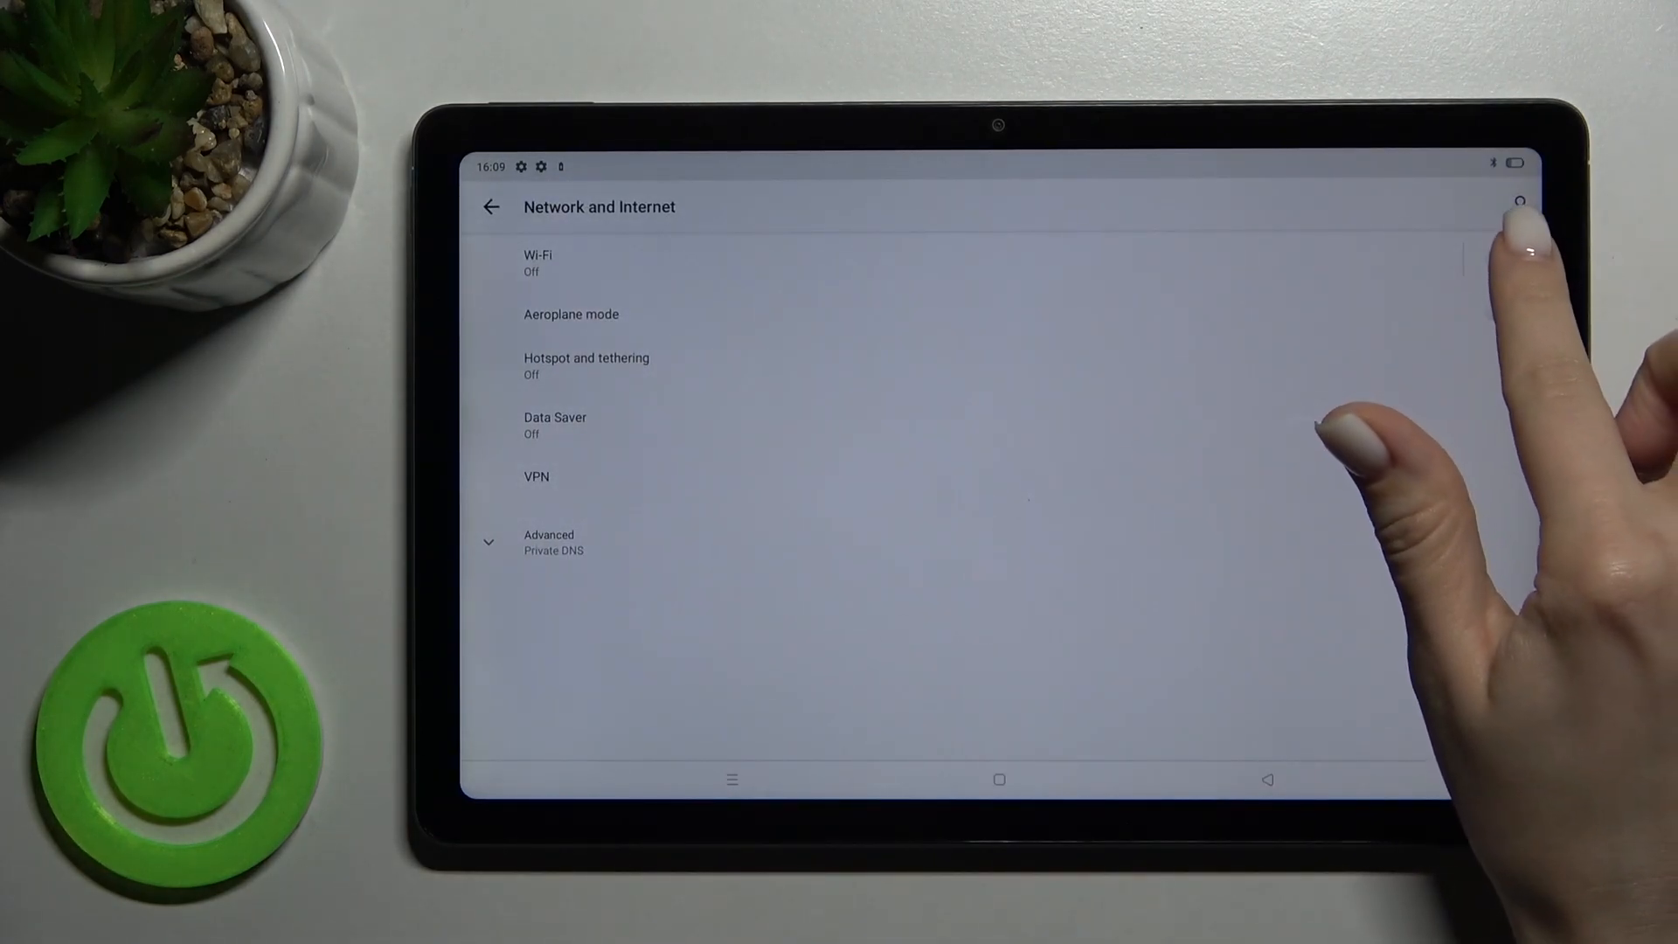
{"action": "left_click", "coordinate": [1505, 259]}
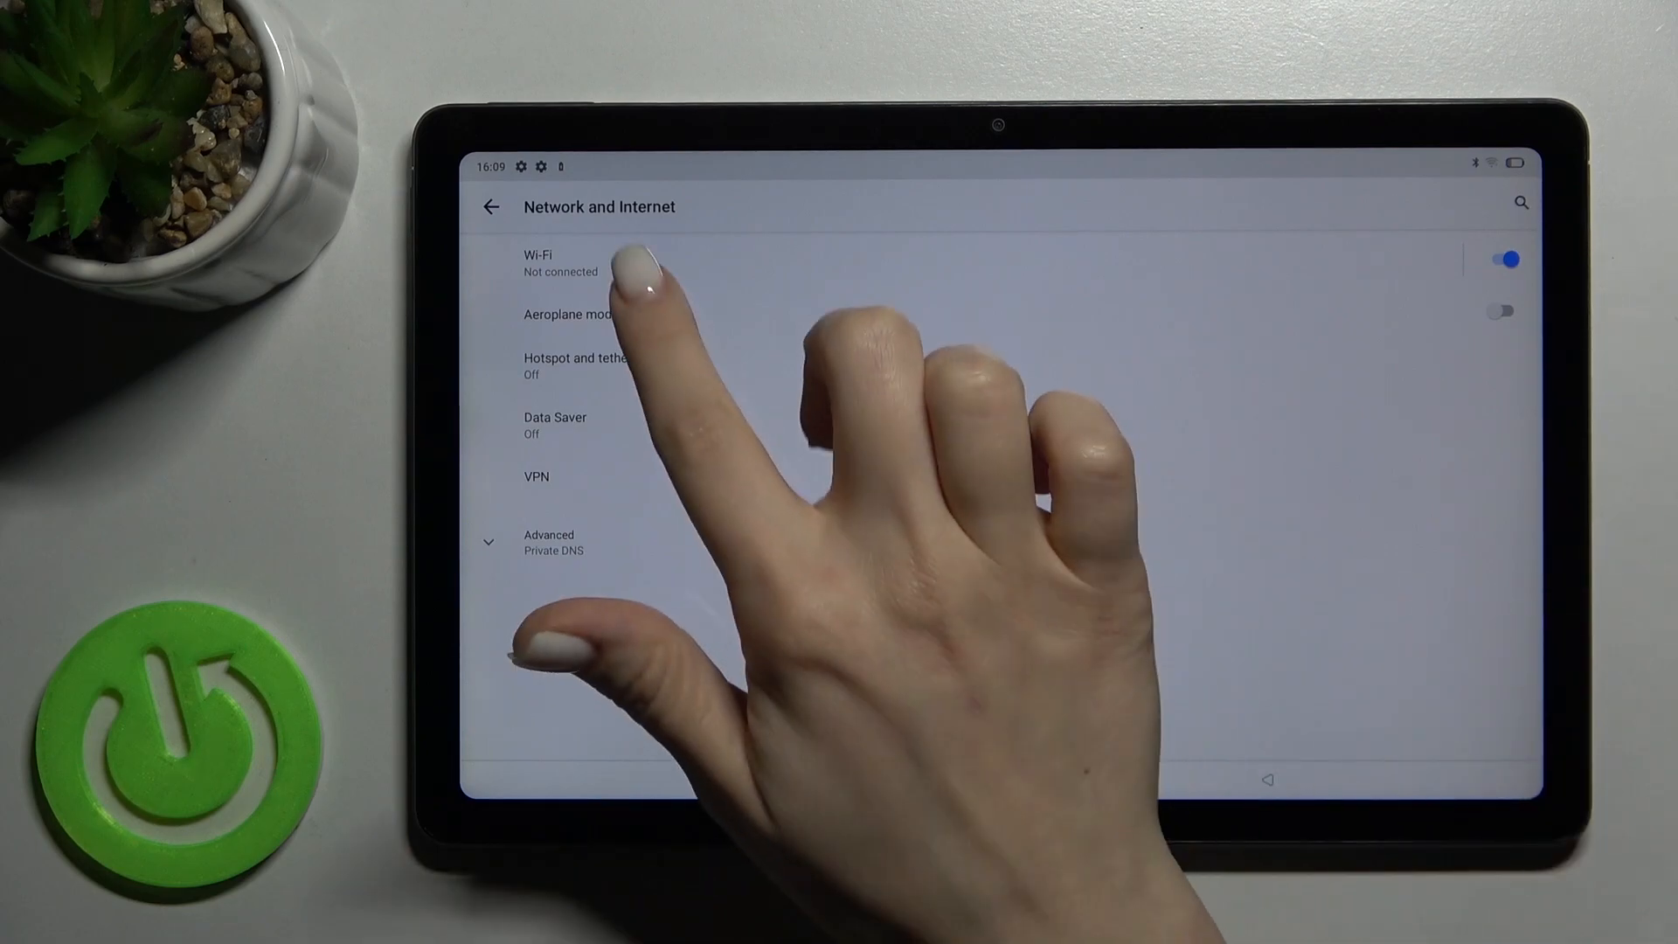
{"action": "left_click", "coordinate": [566, 262]}
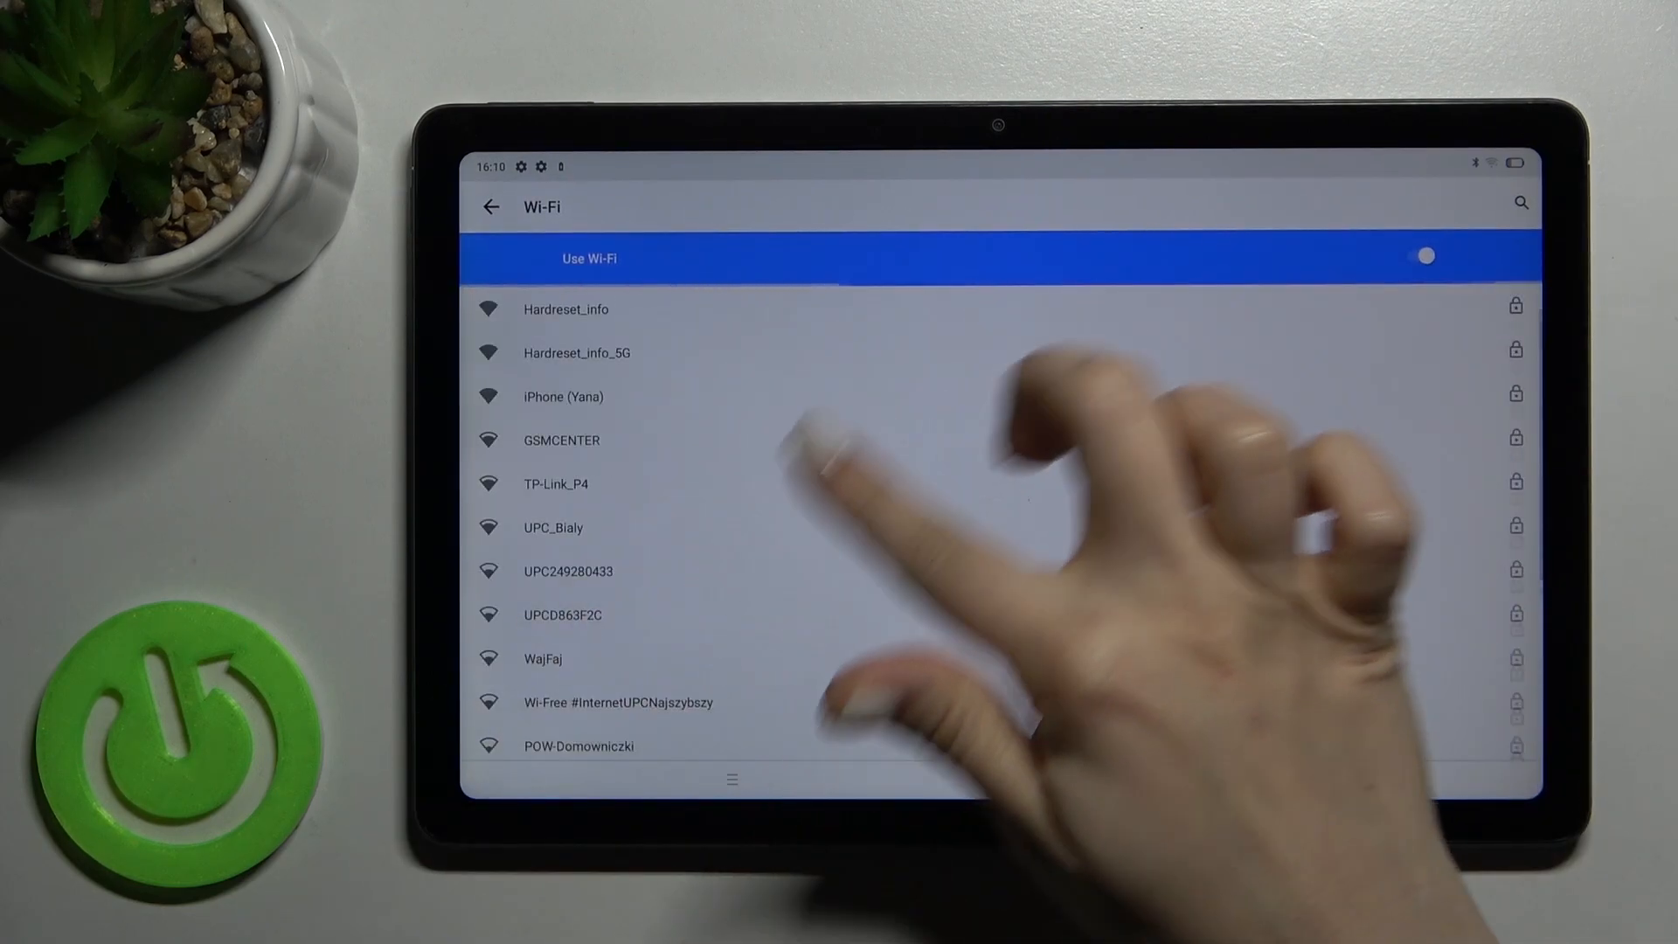
{"action": "scroll", "scroll_direction": "down", "scroll_amount": 3}
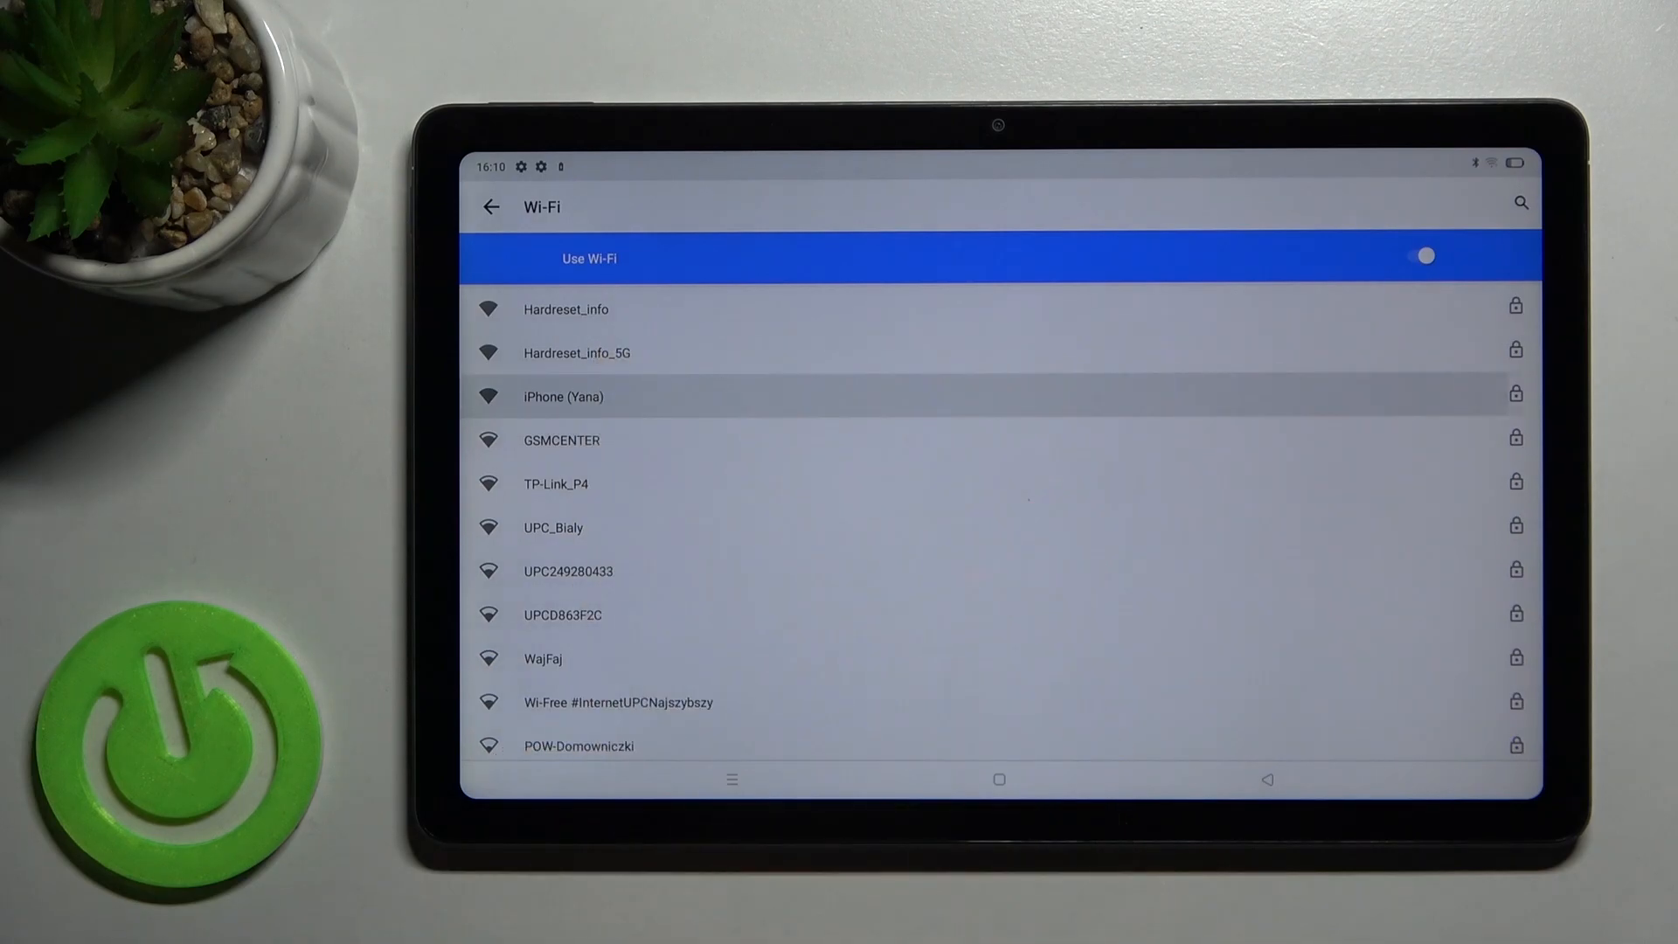
Step: Enter a password for iPhone (Yana) with Show password ticked and attempt to connect, getting a wrong-password warning
{"action": "left_click", "coordinate": [565, 397]}
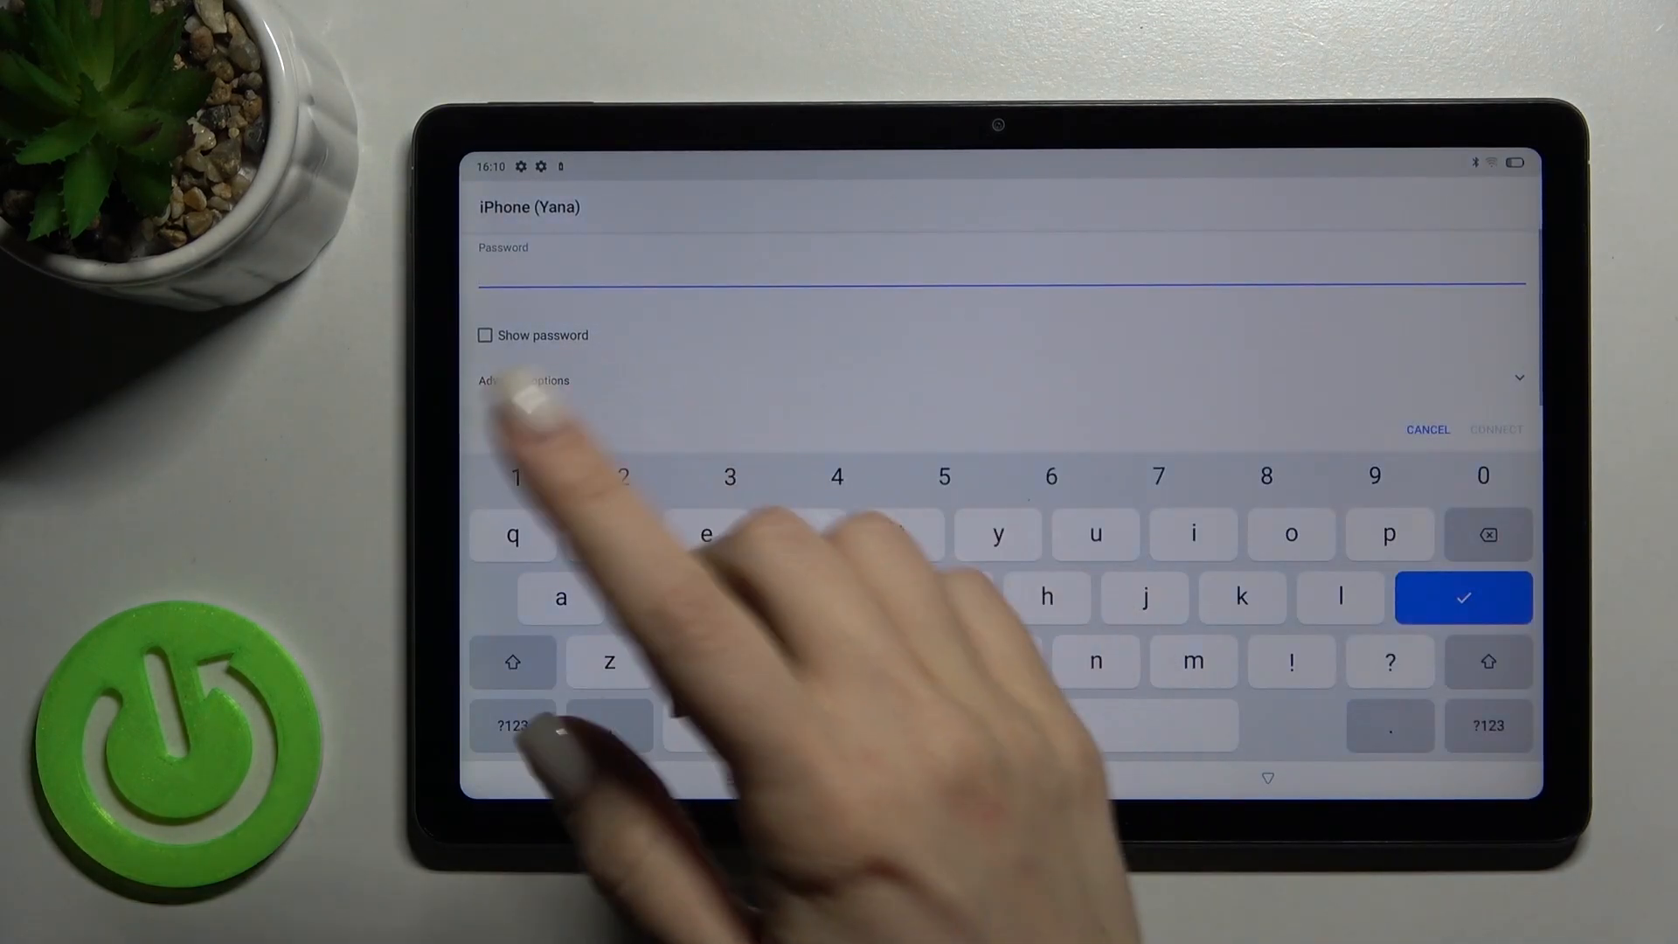
{"action": "type", "text": "2"}
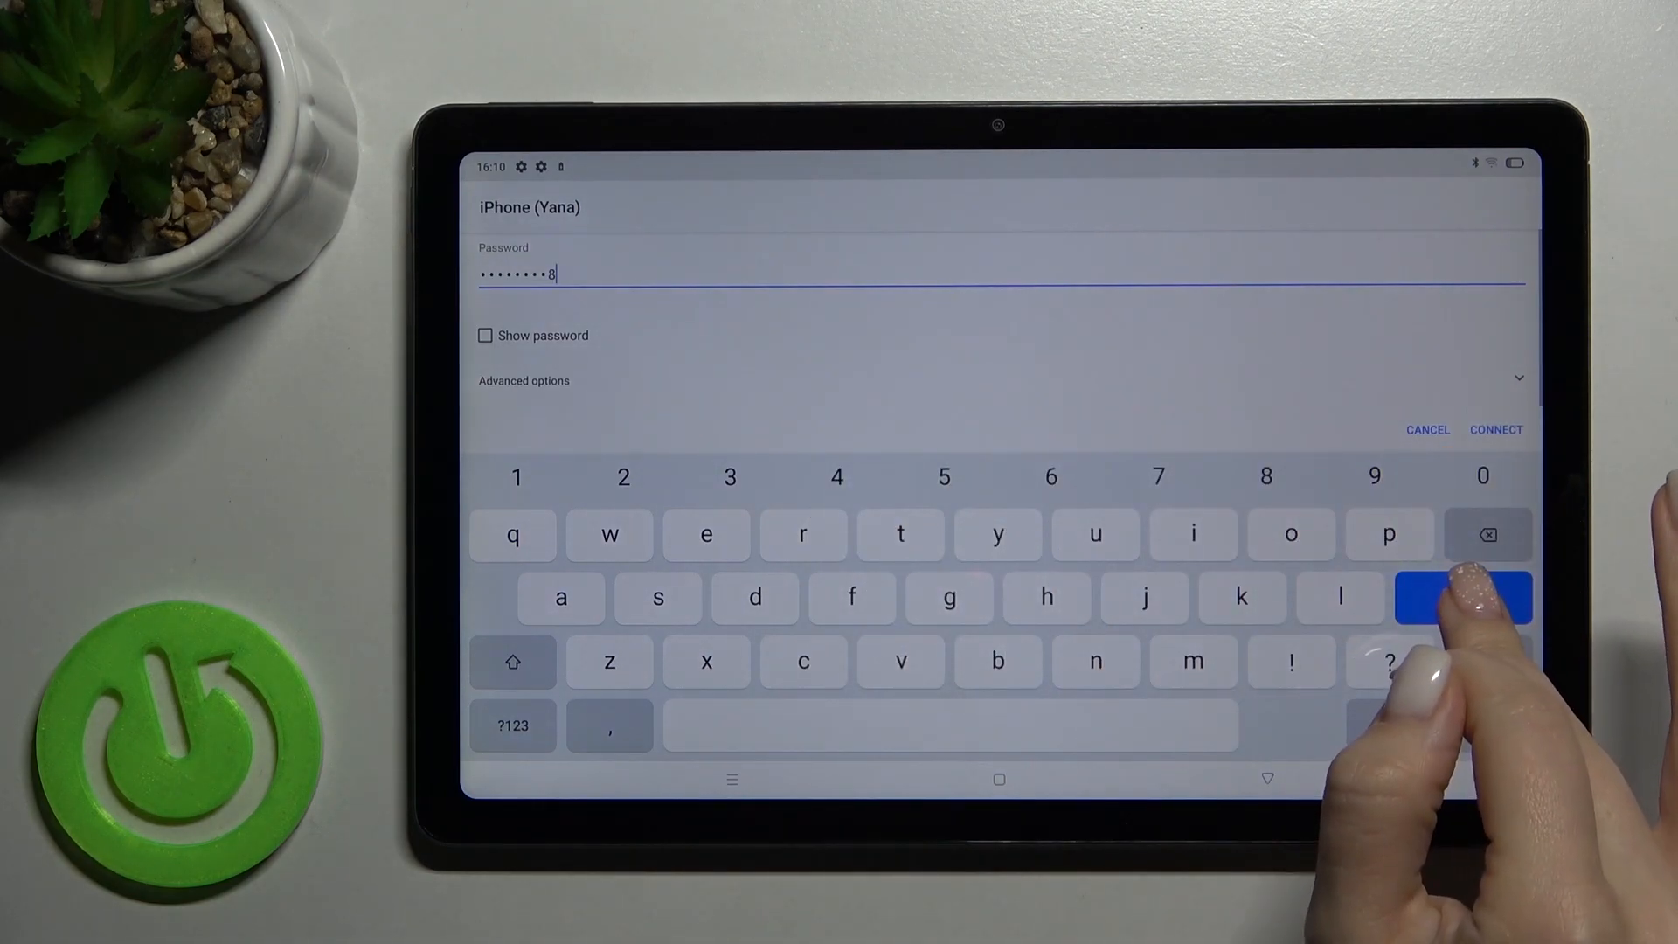
{"action": "left_click", "coordinate": [1486, 535]}
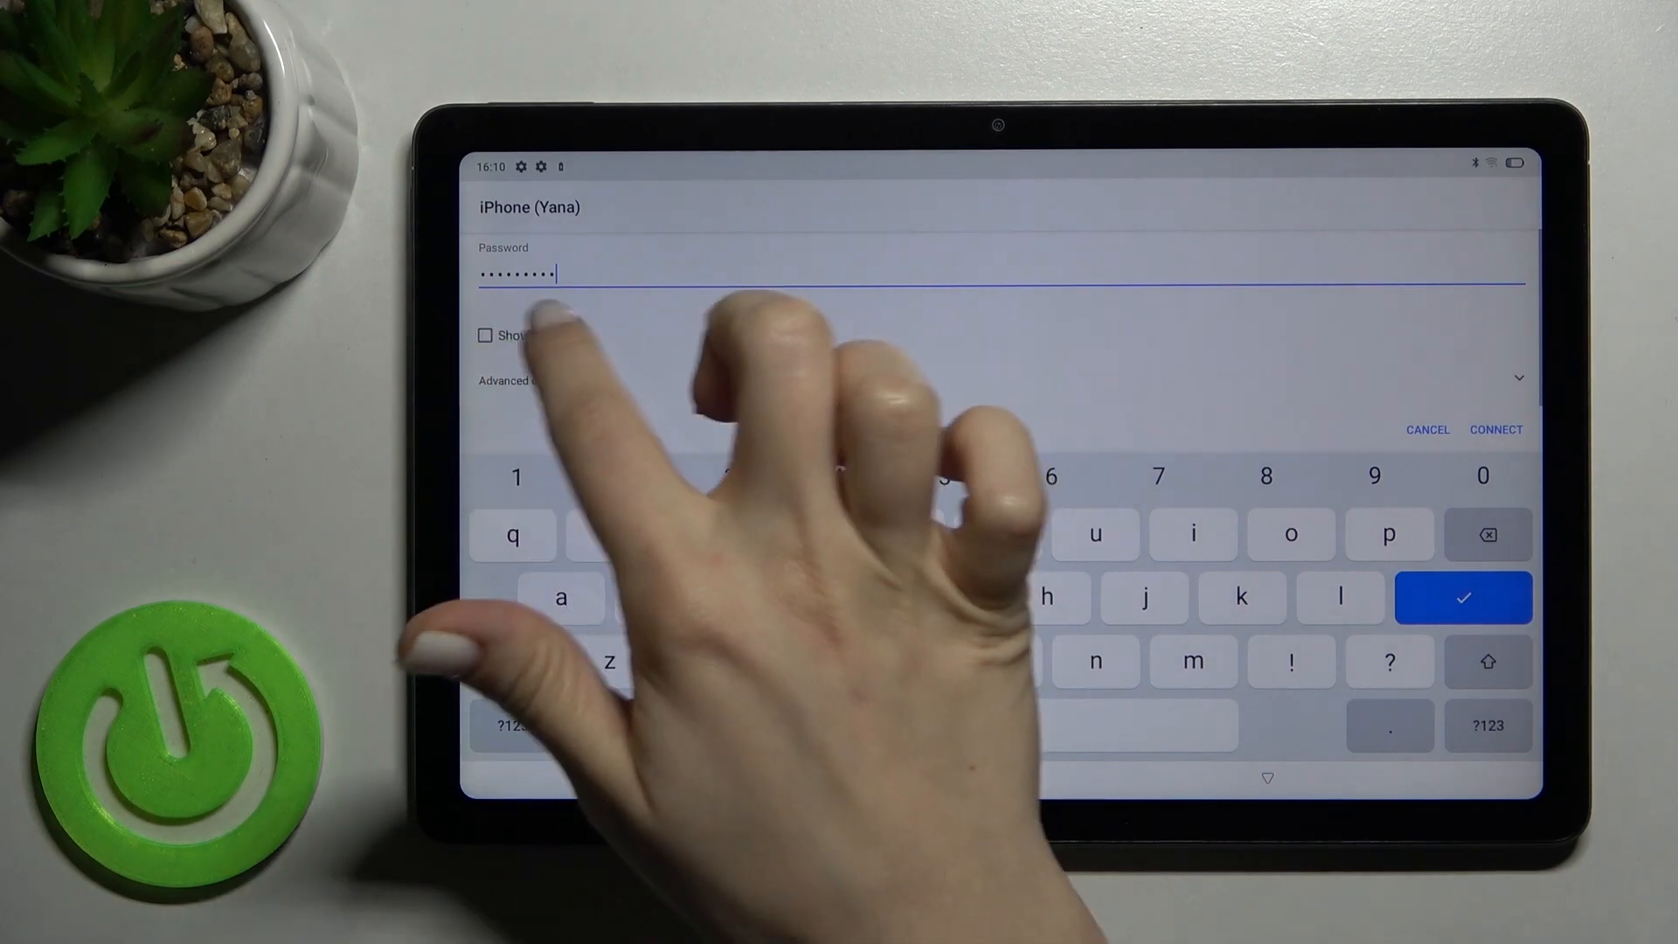
{"action": "left_click", "coordinate": [485, 336]}
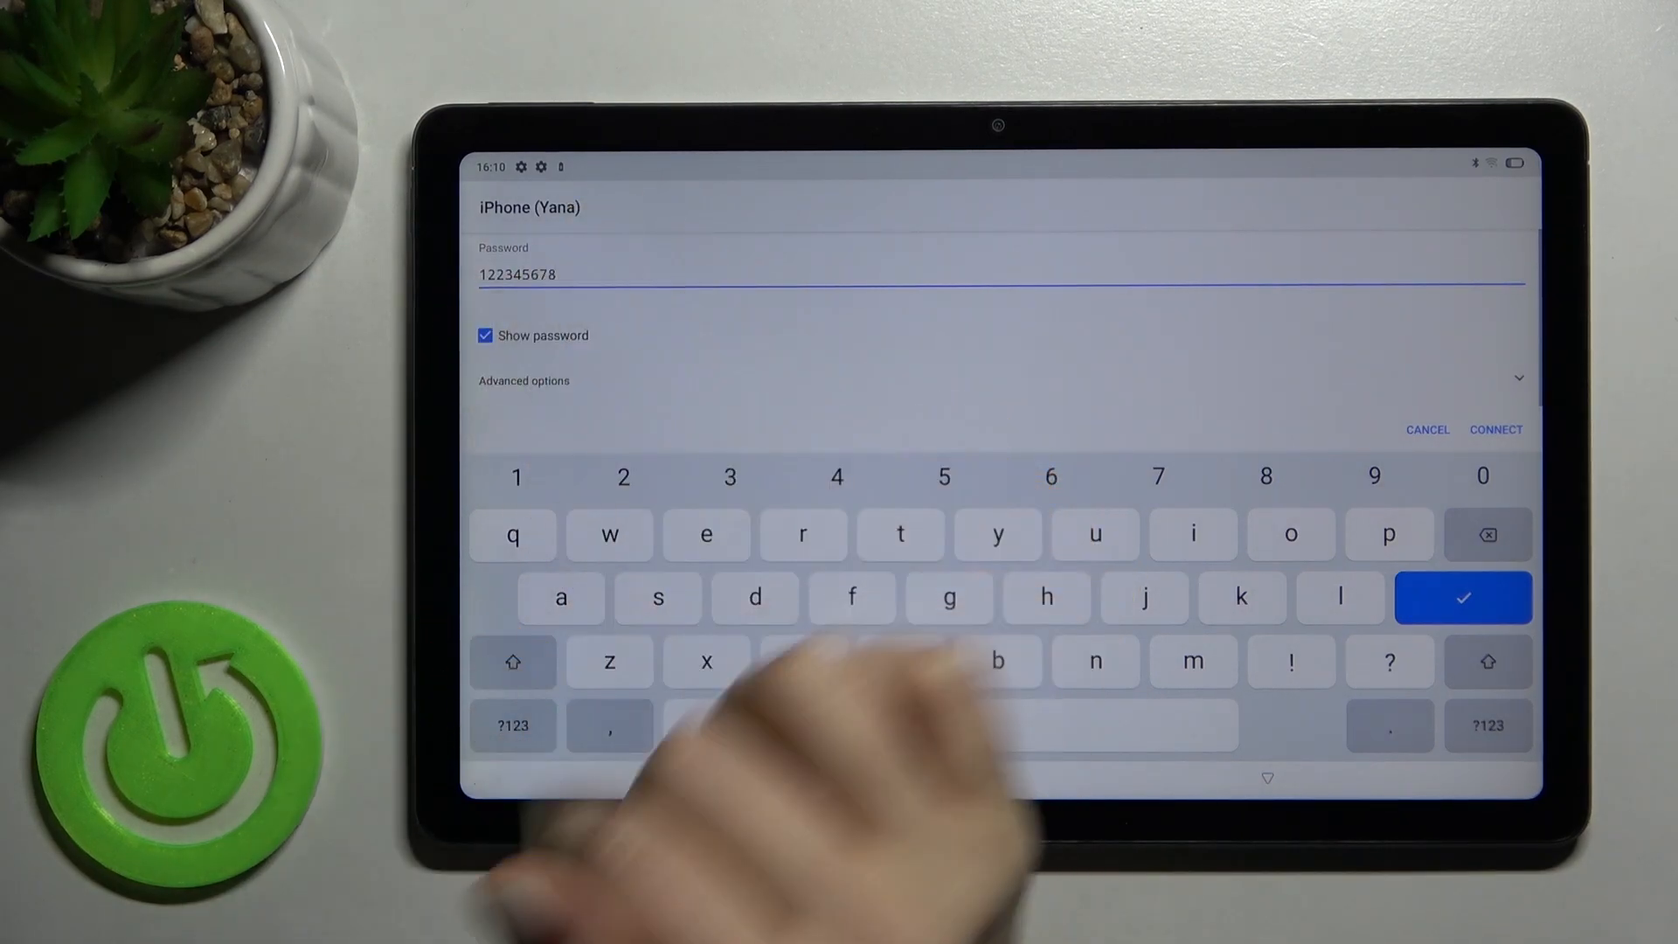
{"action": "left_click", "coordinate": [484, 335]}
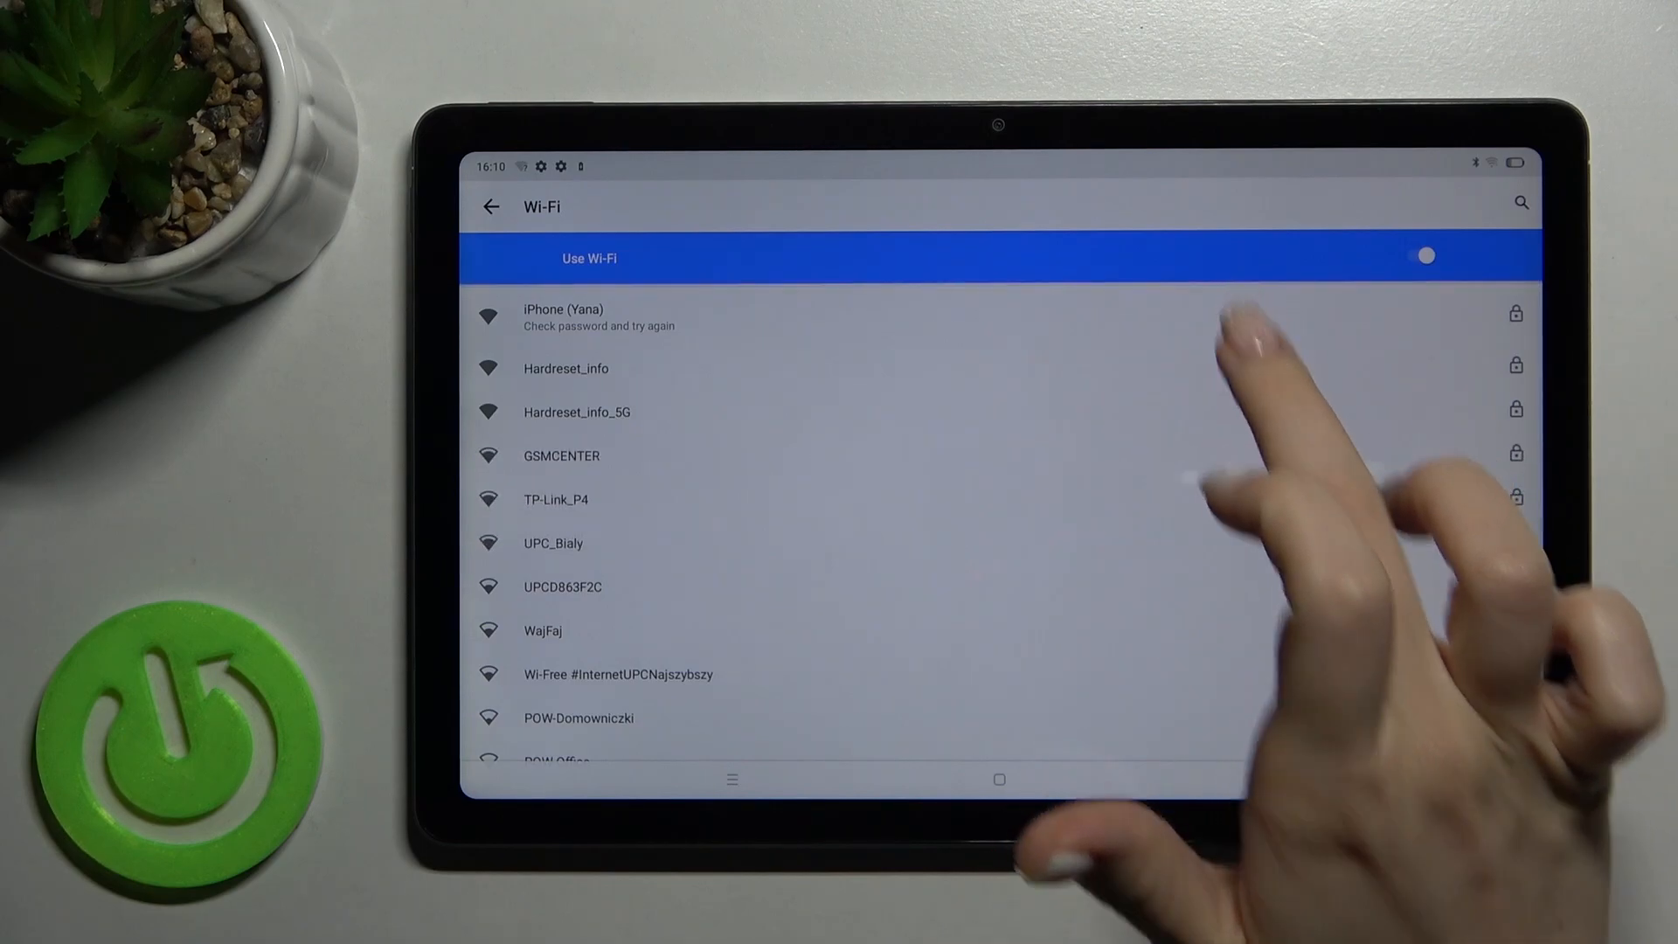
Step: Re-enter the correct password for iPhone (Yana) and connect the tablet to it
{"action": "left_click", "coordinate": [563, 316]}
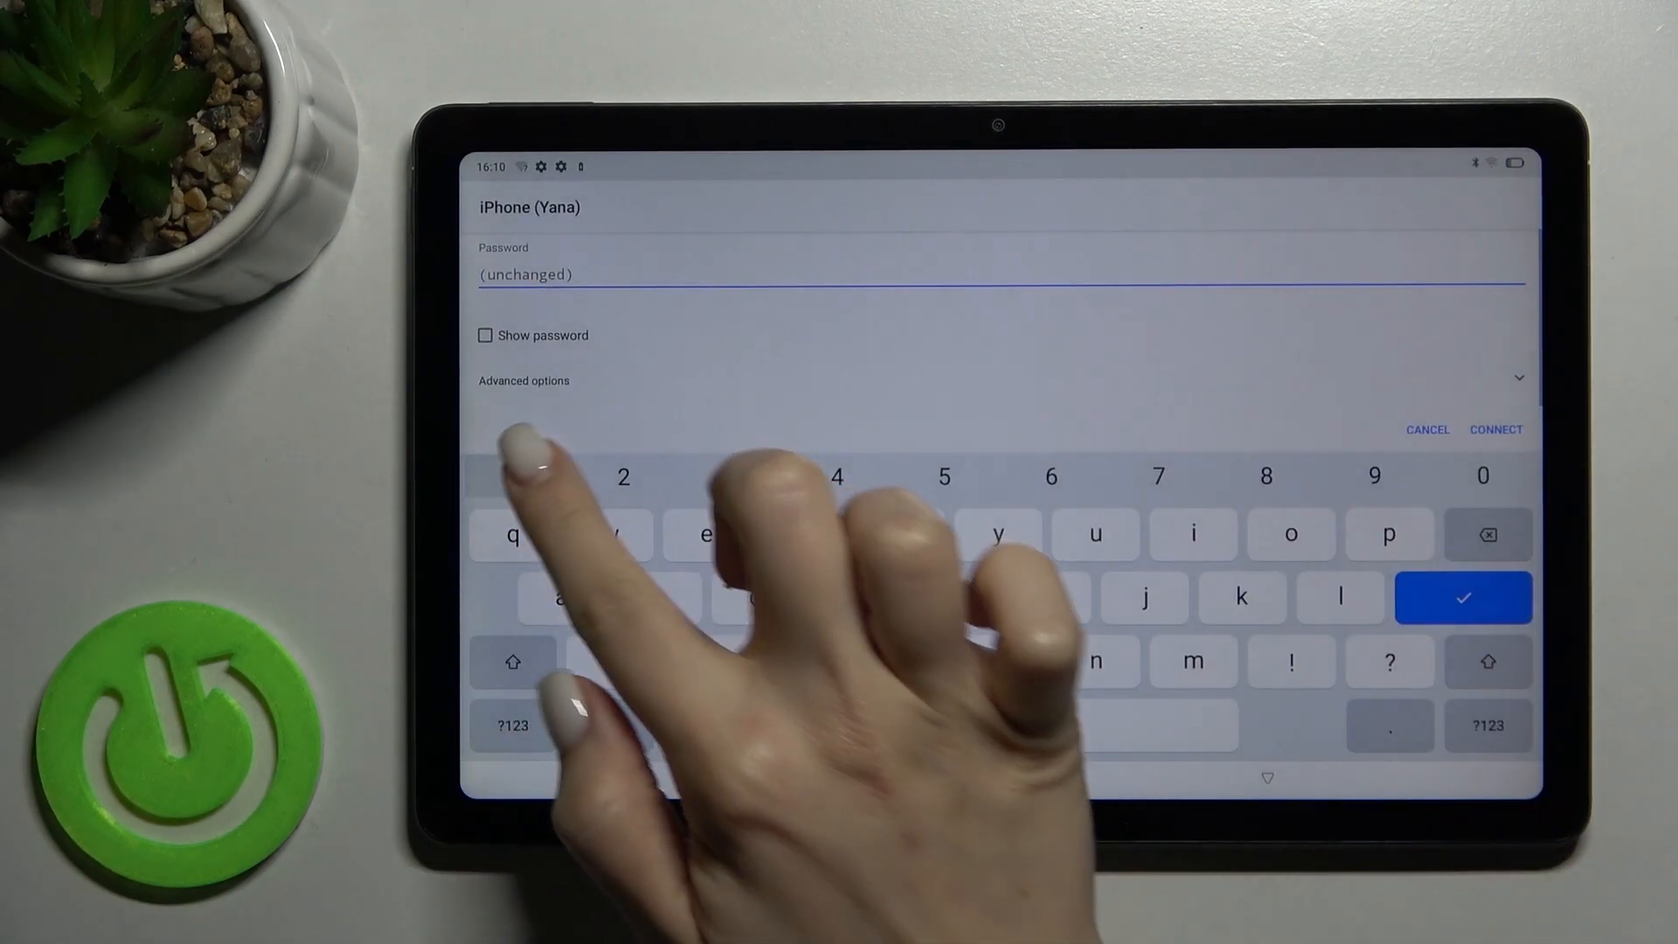
{"action": "type", "text": "5"}
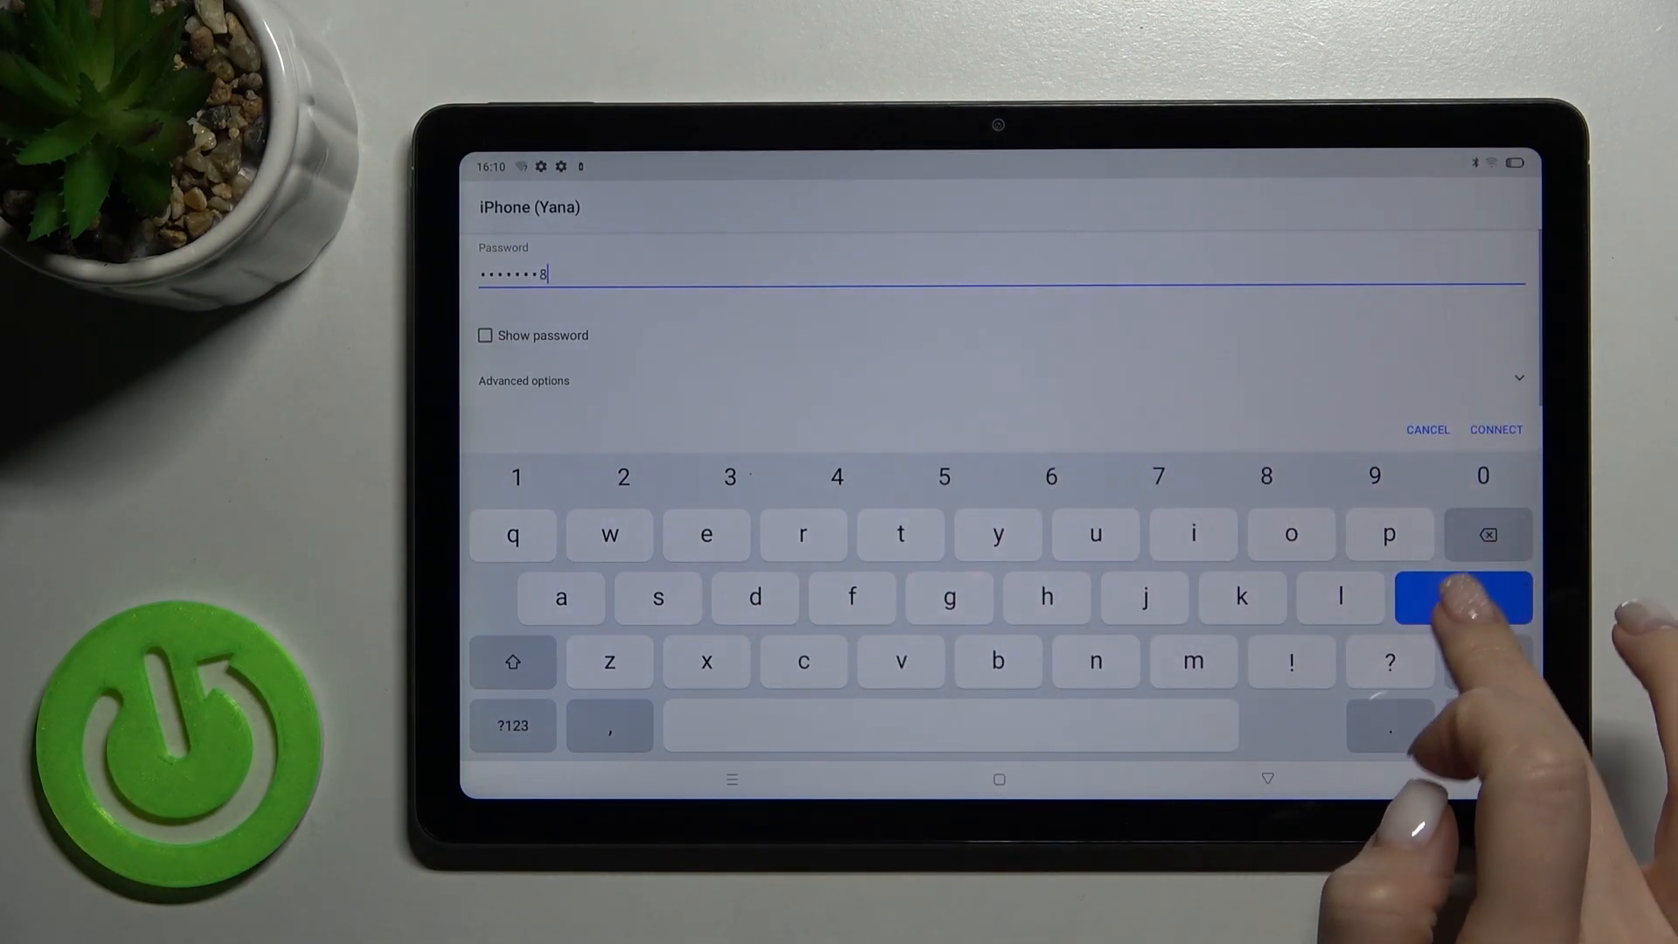
{"action": "left_click", "coordinate": [1463, 596]}
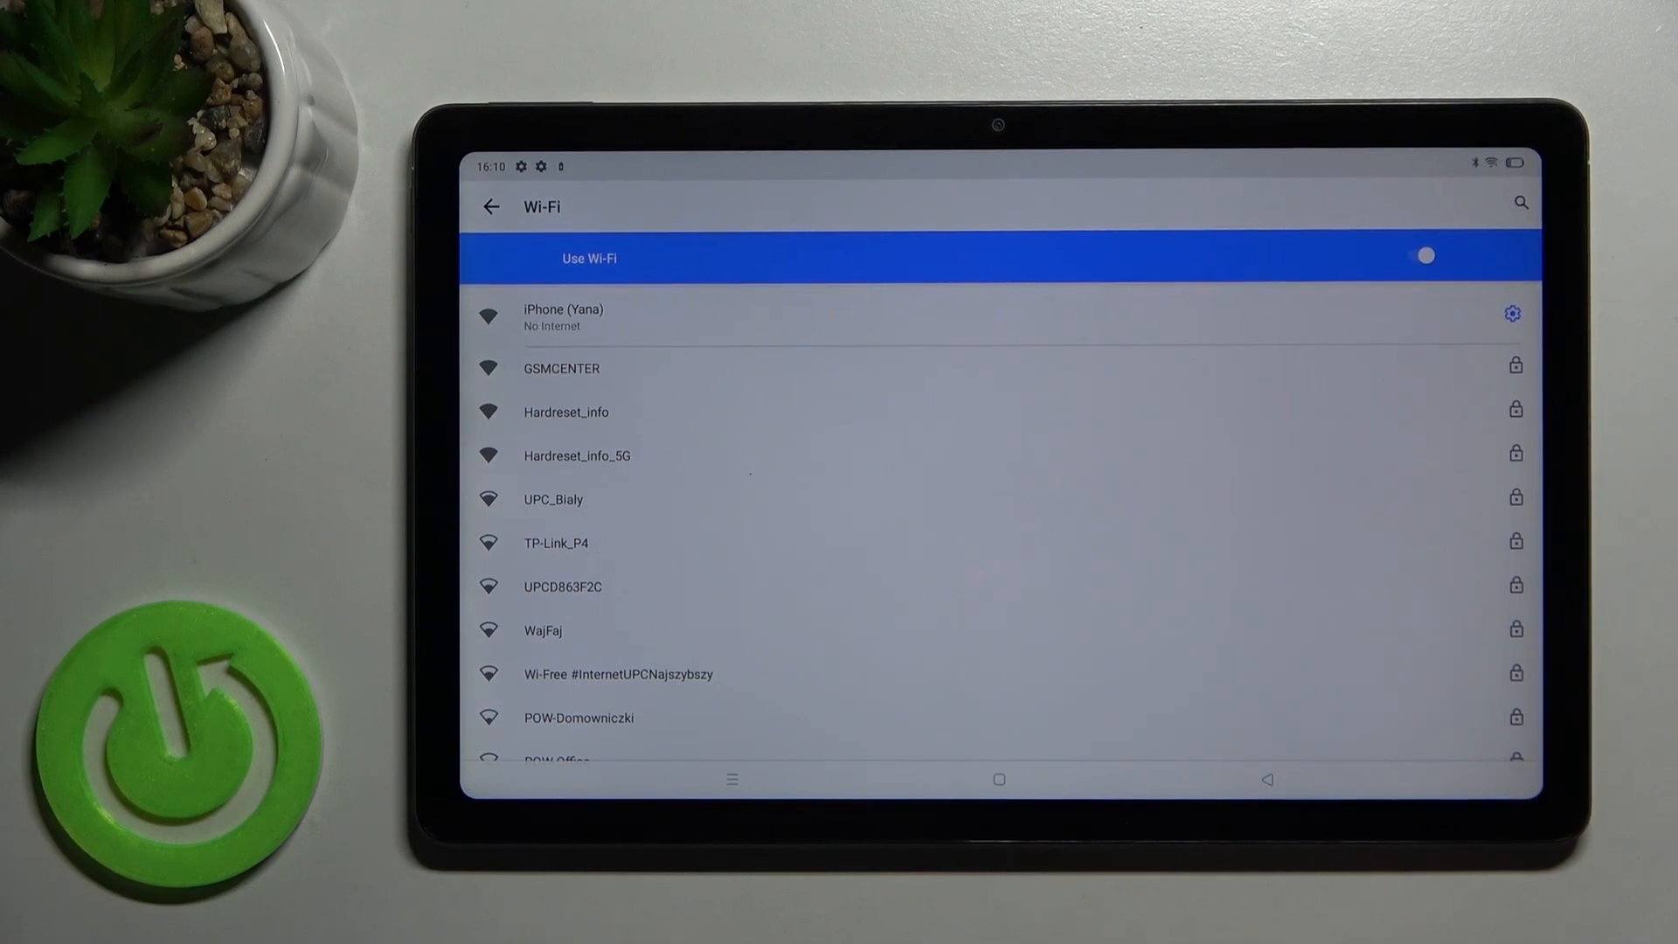
{"action": "left_click", "coordinate": [564, 317]}
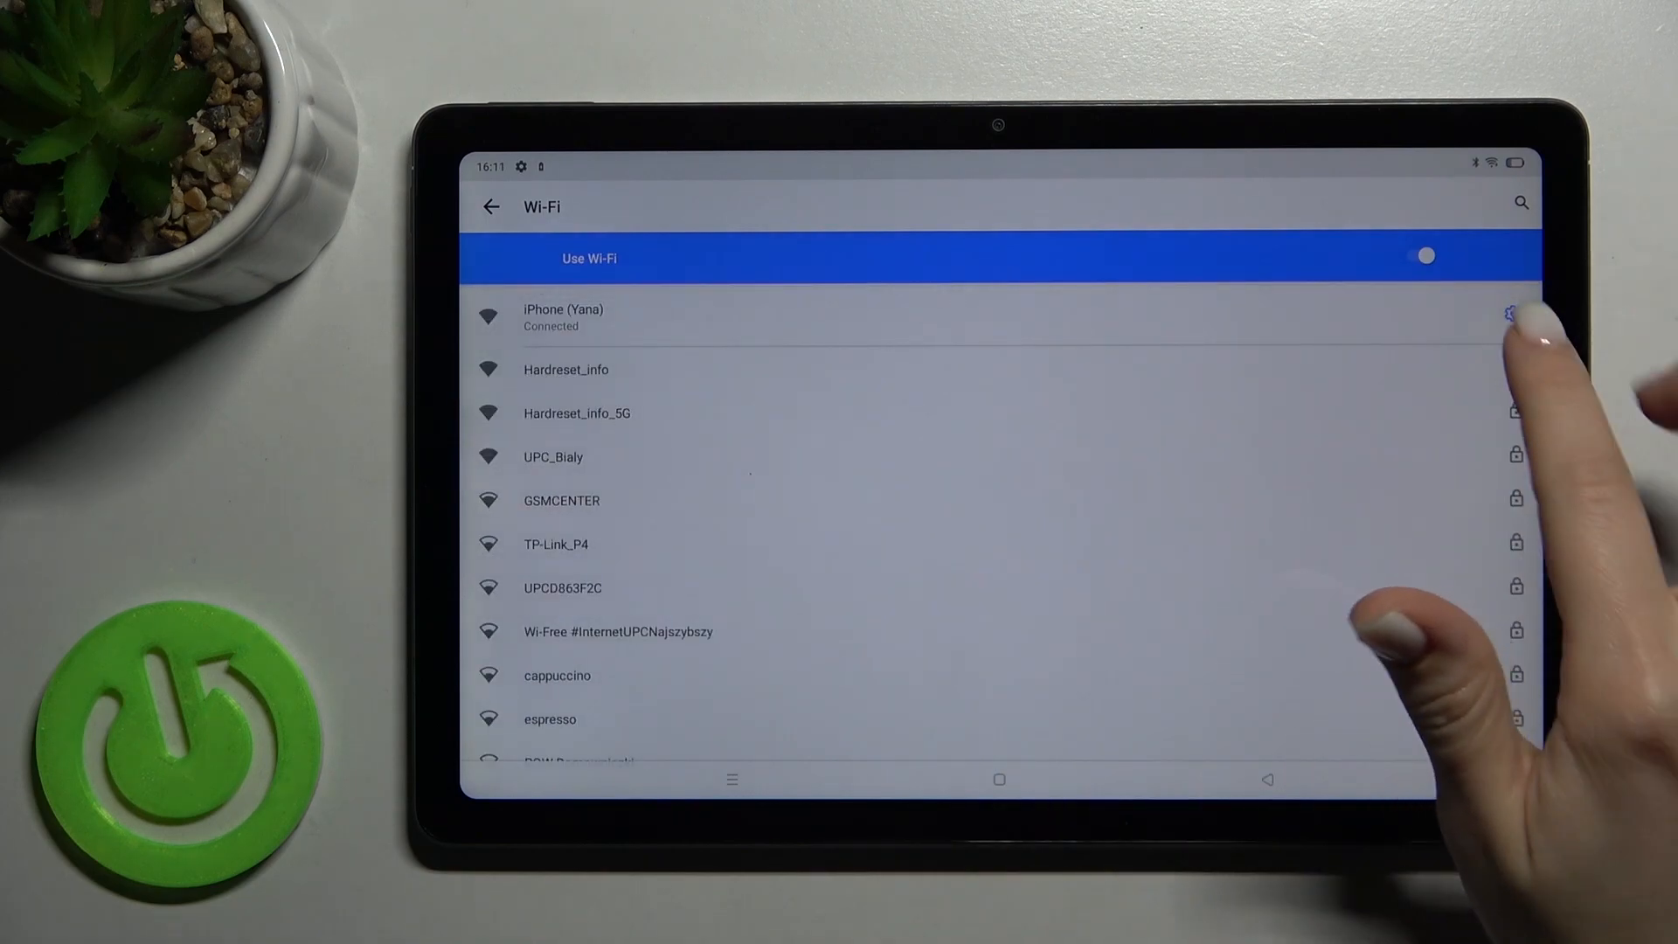
Step: Forget the iPhone (Yana) network from its details, then switch the Use Wi-Fi toggle off
{"action": "left_click", "coordinate": [1507, 313]}
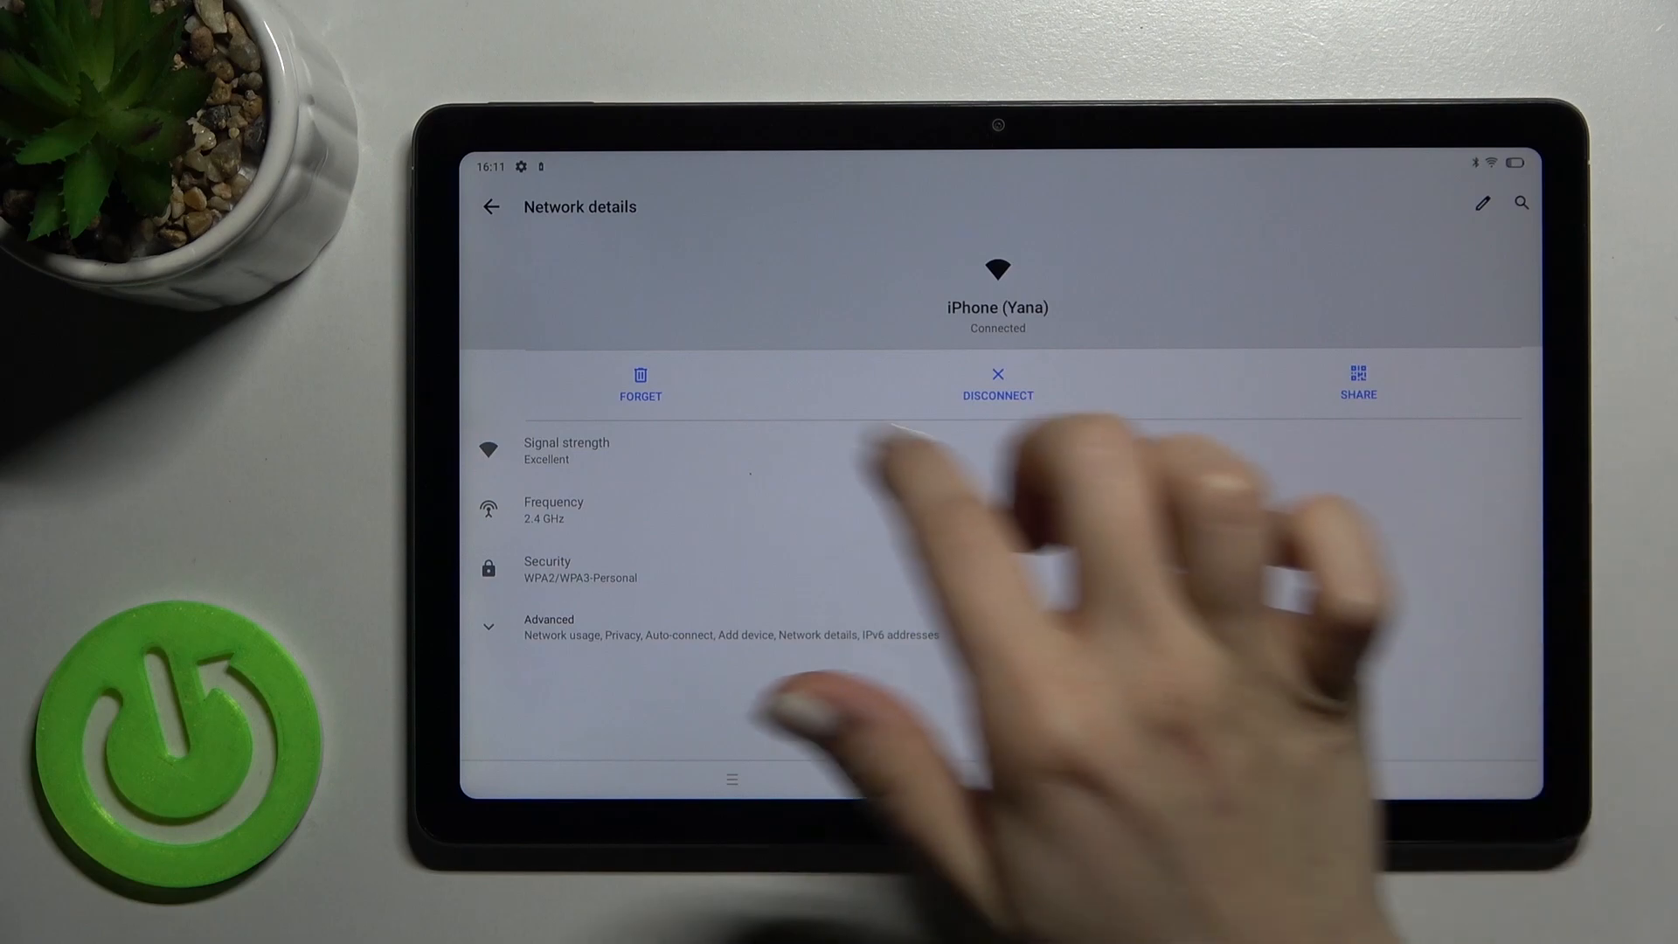
{"action": "left_click", "coordinate": [490, 207]}
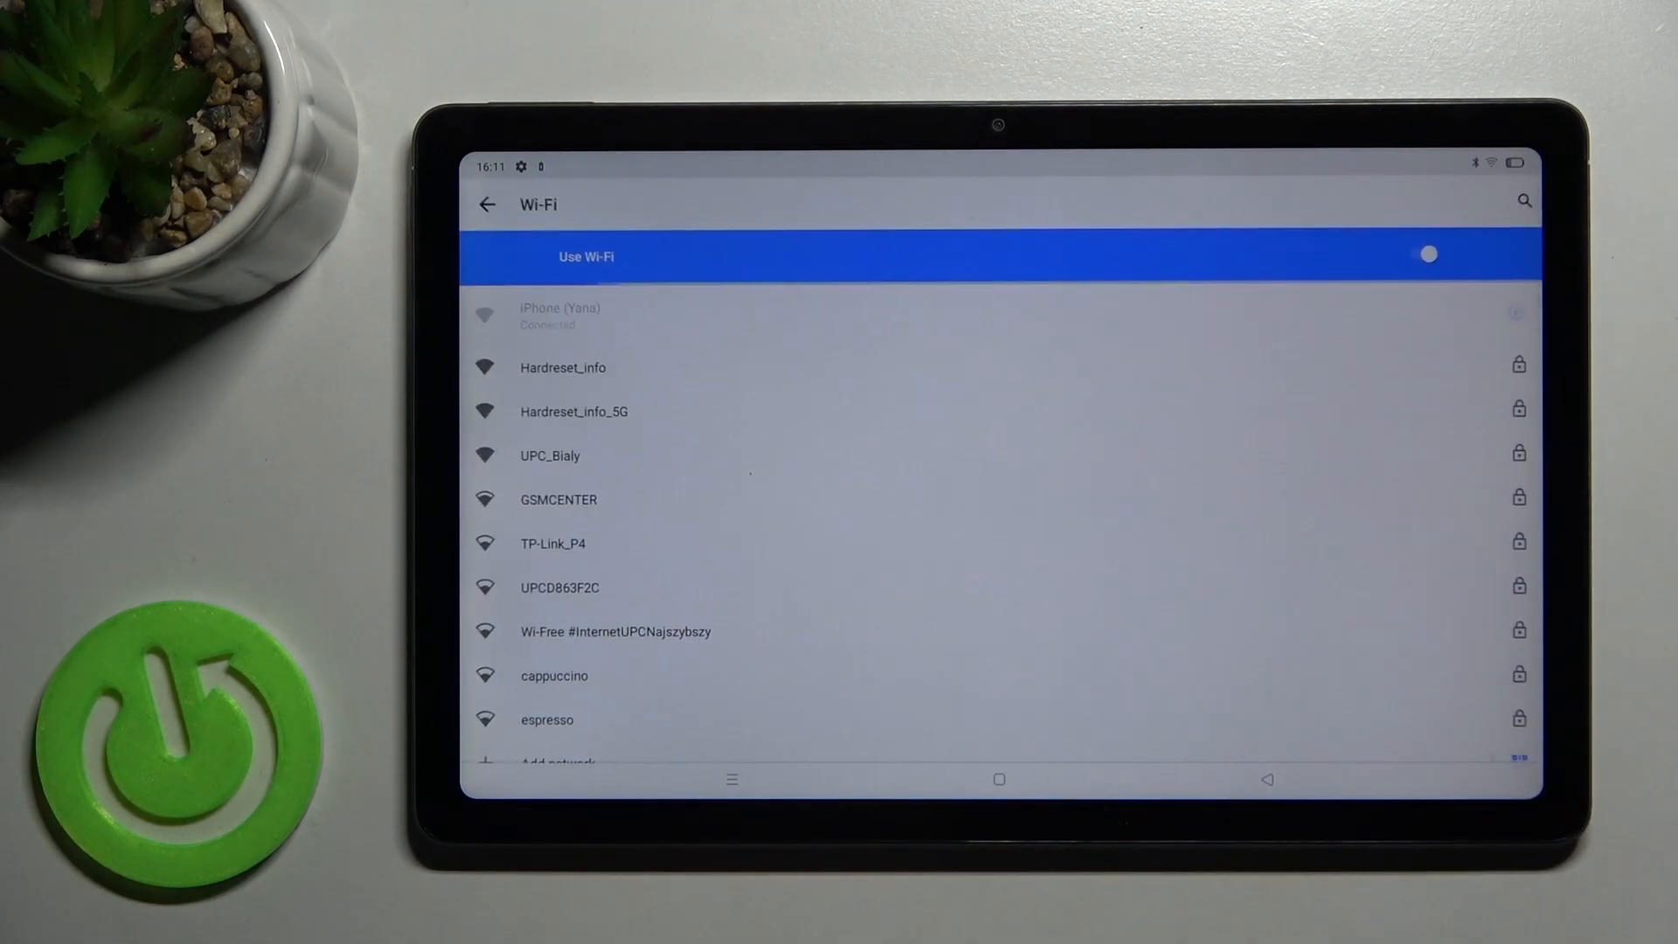
{"action": "scroll", "scroll_direction": "down", "scroll_amount": 3}
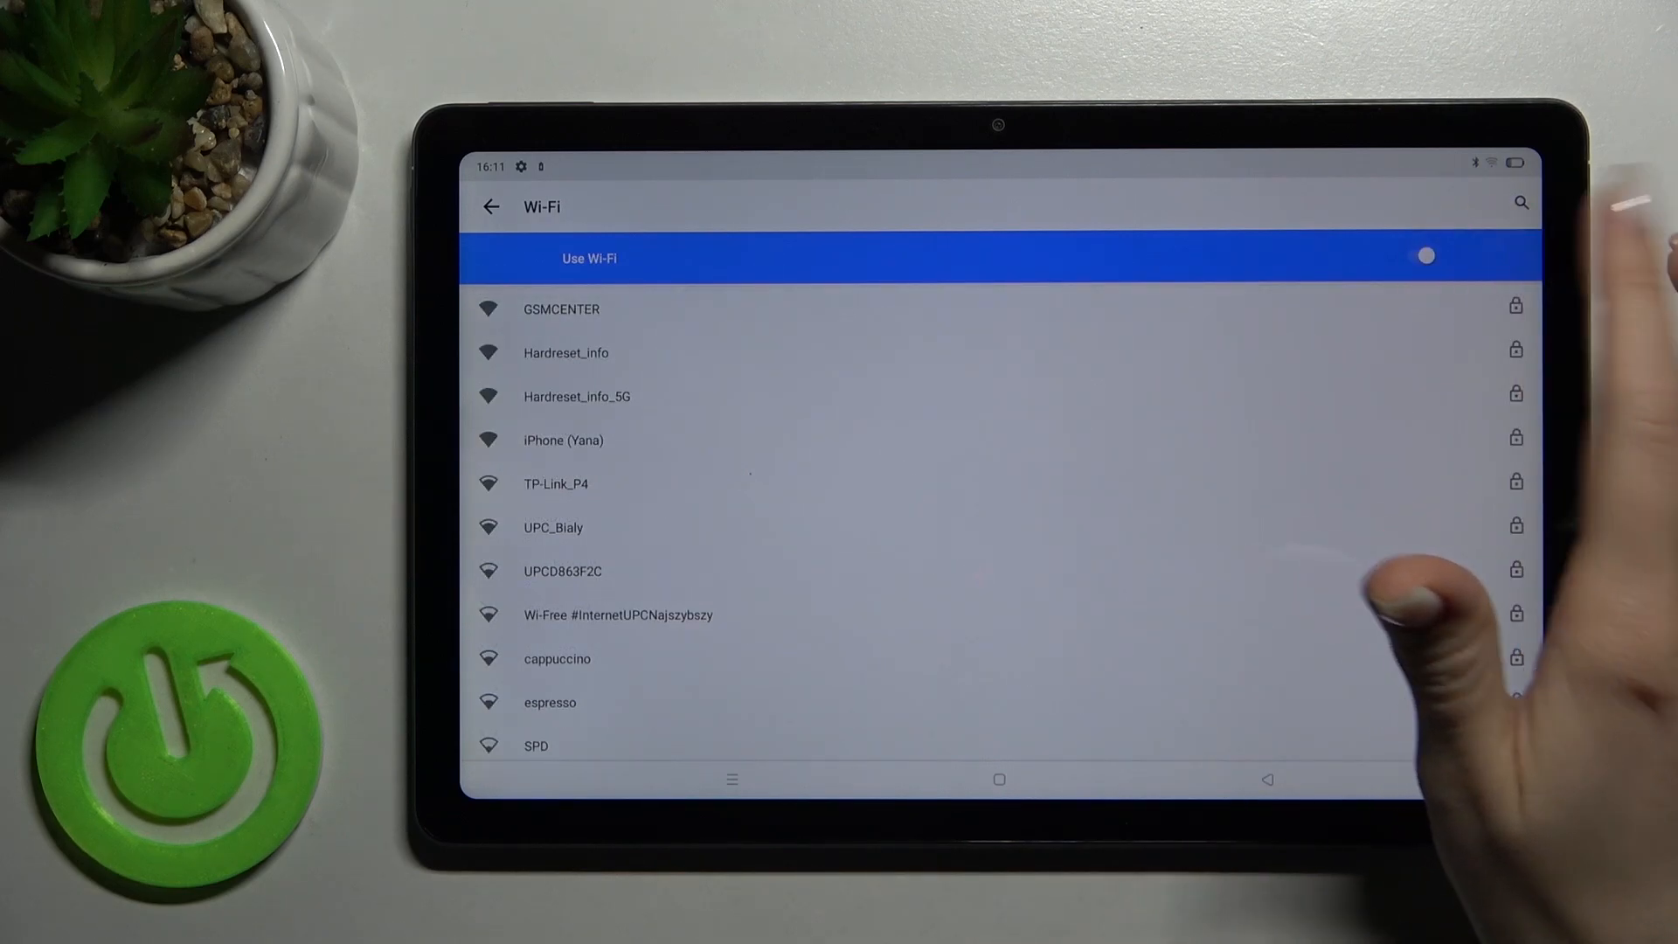
{"action": "left_click", "coordinate": [1425, 256]}
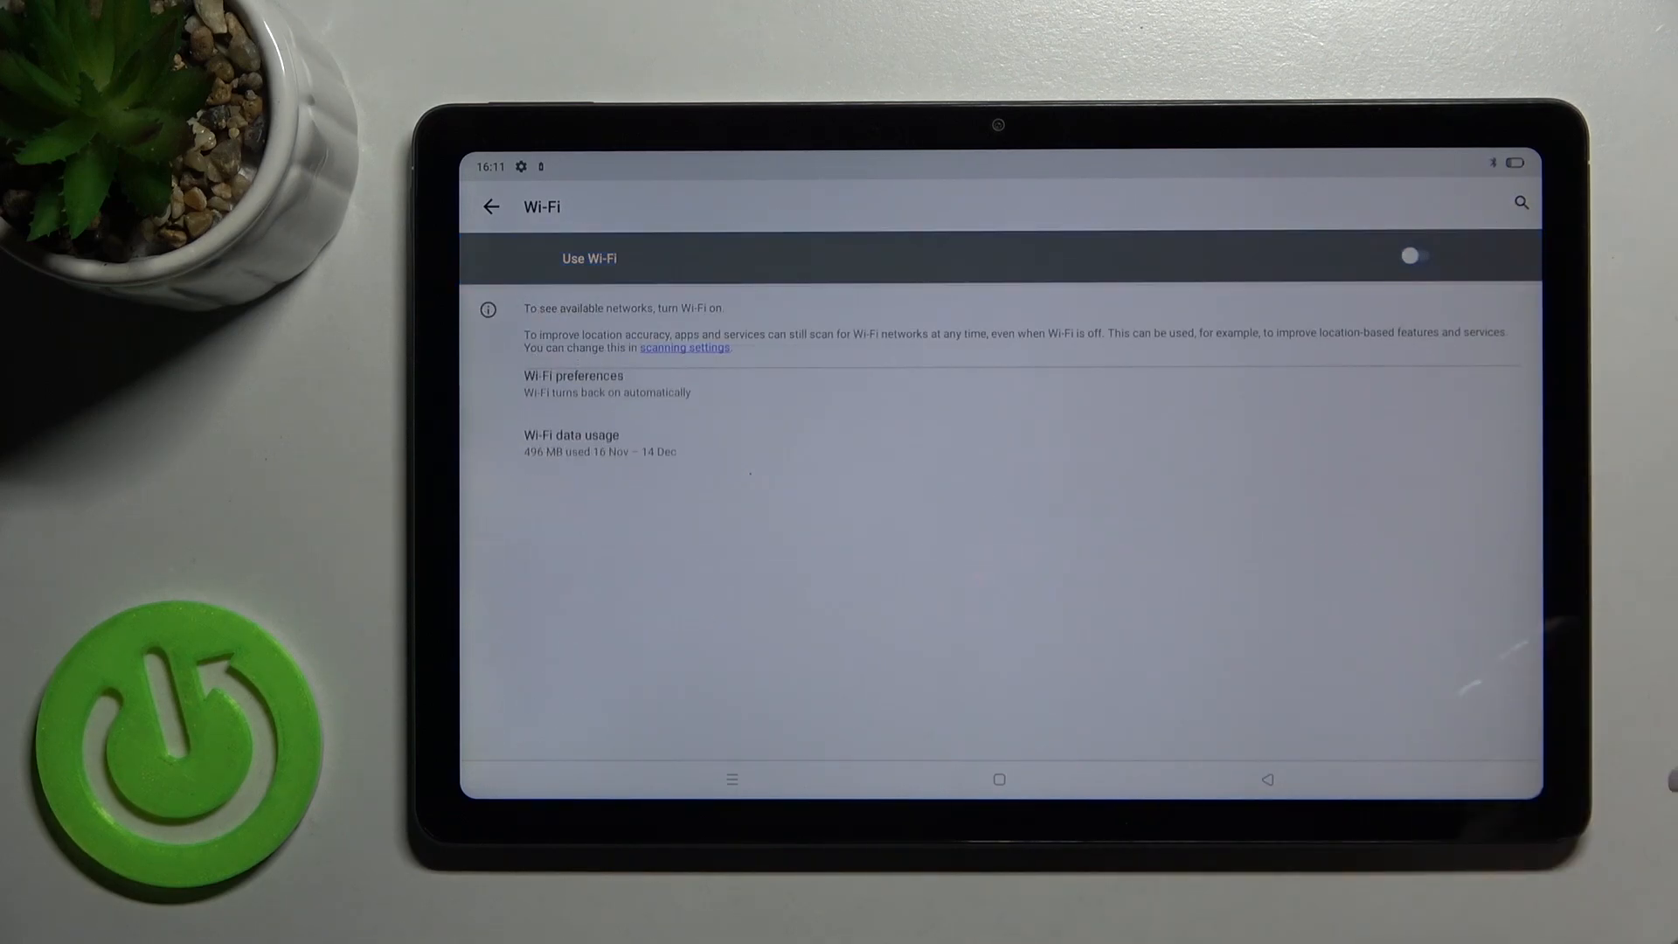